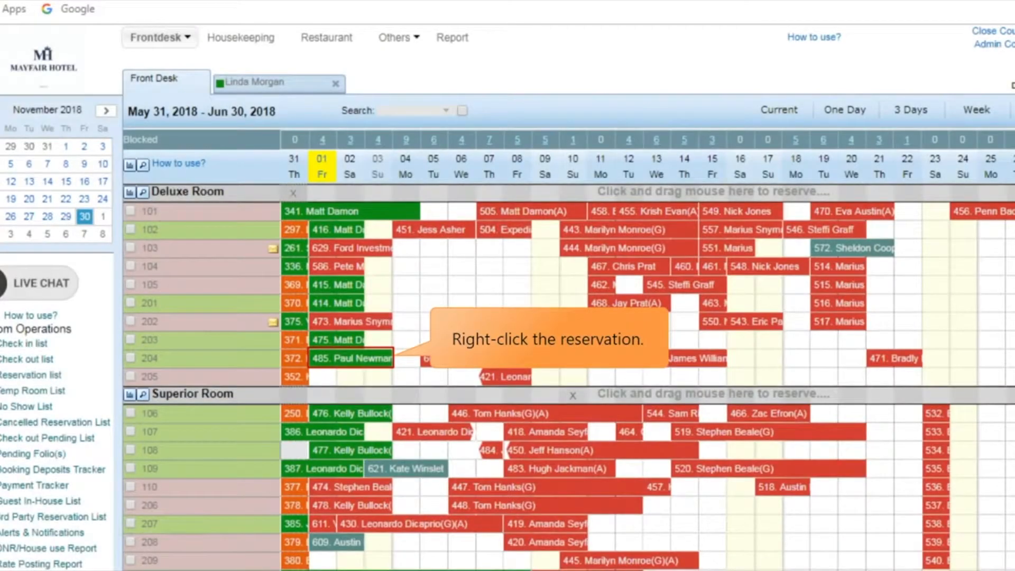
# Use the context menu on reservation 485 to cancel Paul Newman's check-in and confirm it
pyautogui.rightClick(350, 359)
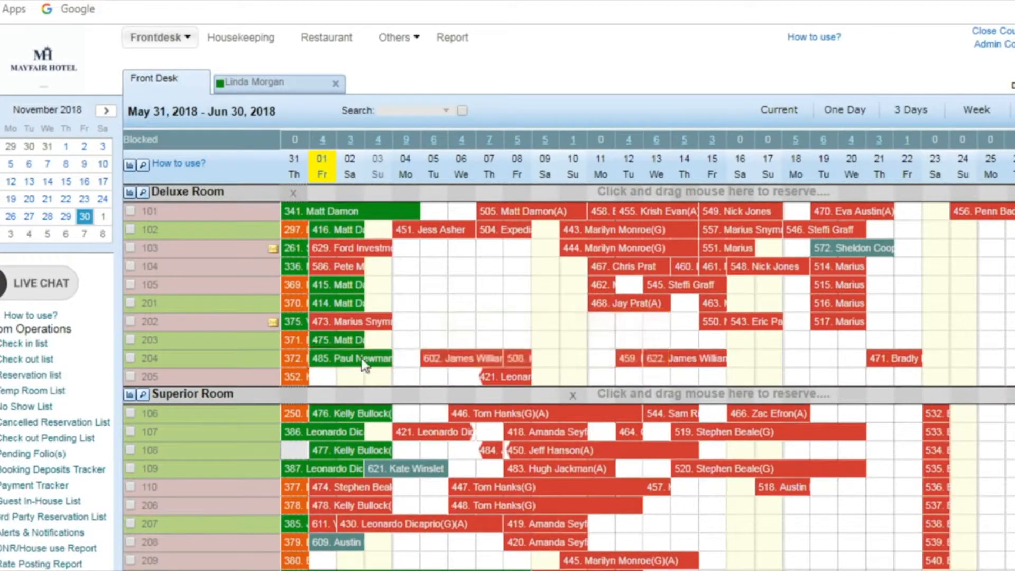
pyautogui.rightClick(353, 358)
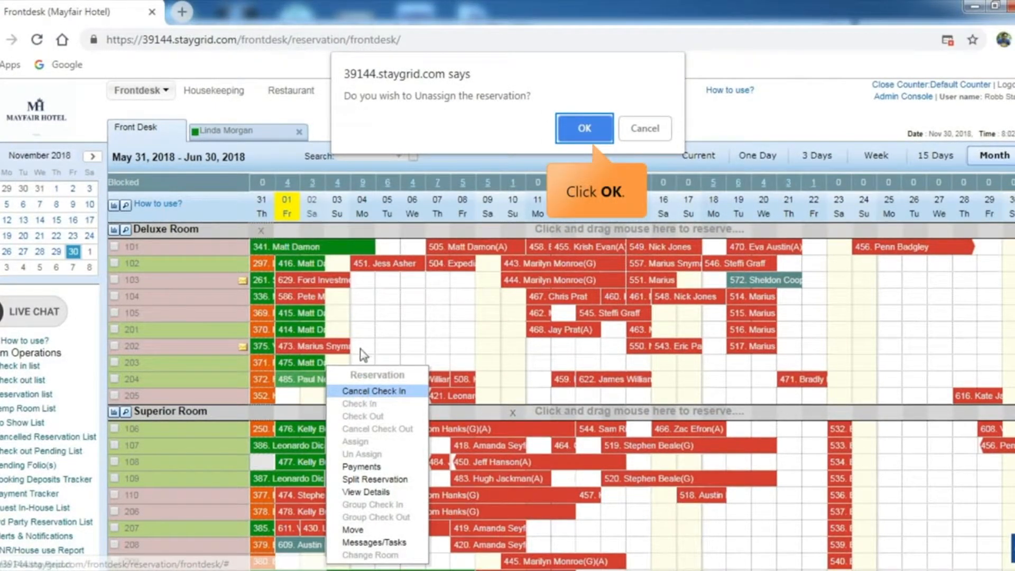
pyautogui.click(582, 128)
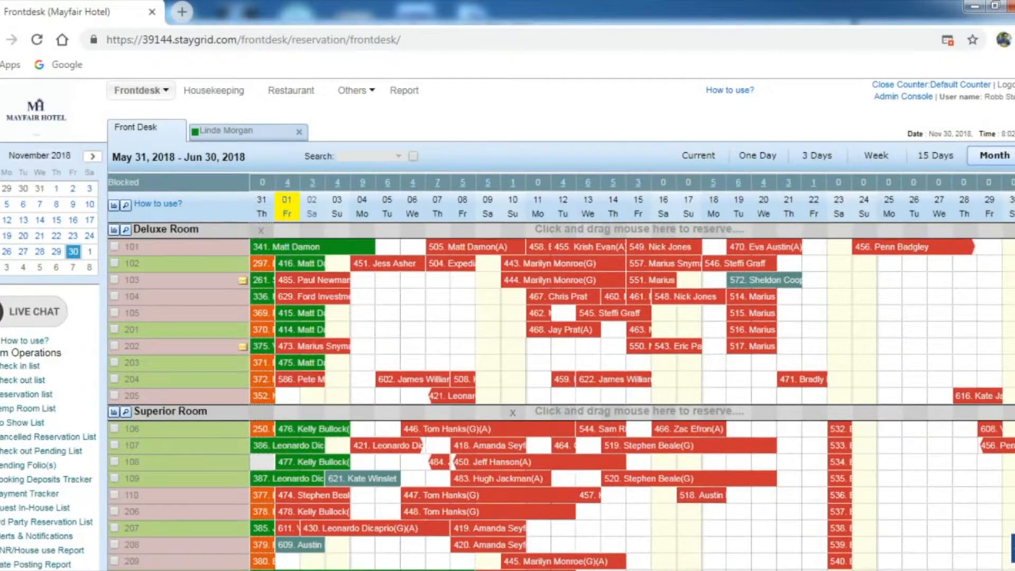
# Scroll the calendar down to the Studio Suites rooms
pyautogui.scroll(-3)
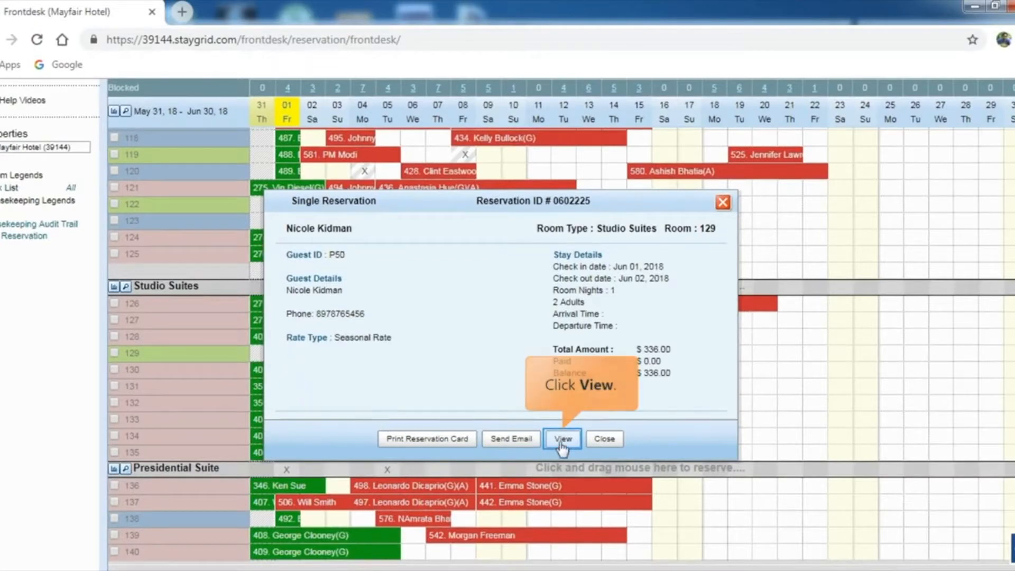
# View Nicole Kidman's full reservation record for Studio Suites room 129
pyautogui.click(562, 438)
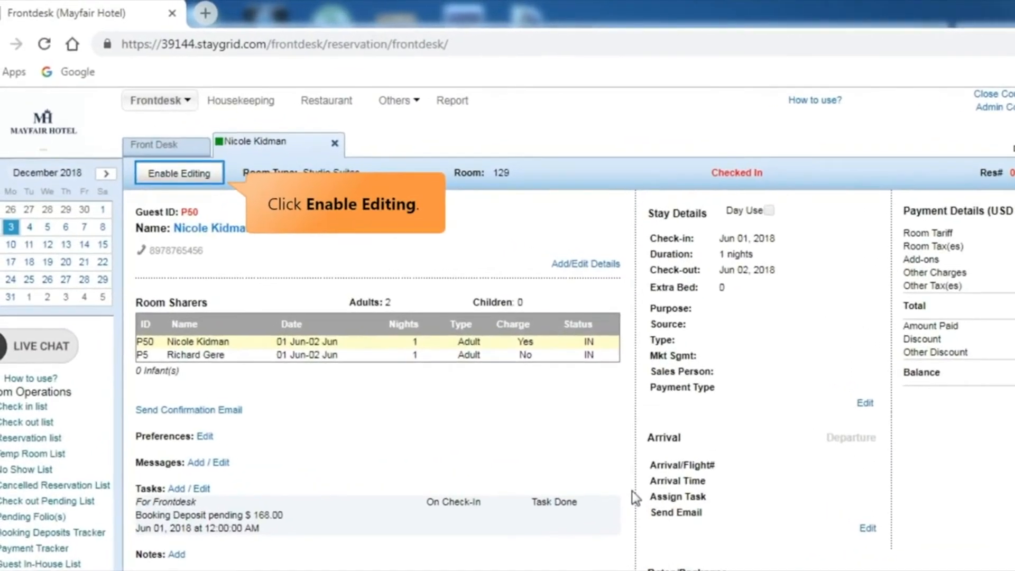
# Enable editing on Nicole Kidman's reservation and confirm Cancel Check-in
pyautogui.click(179, 172)
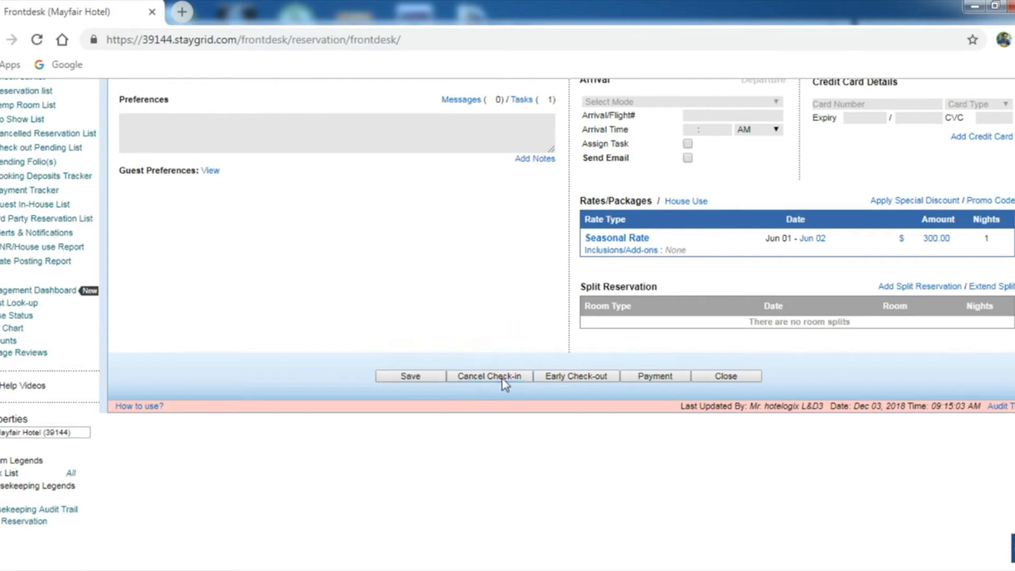
pyautogui.click(490, 377)
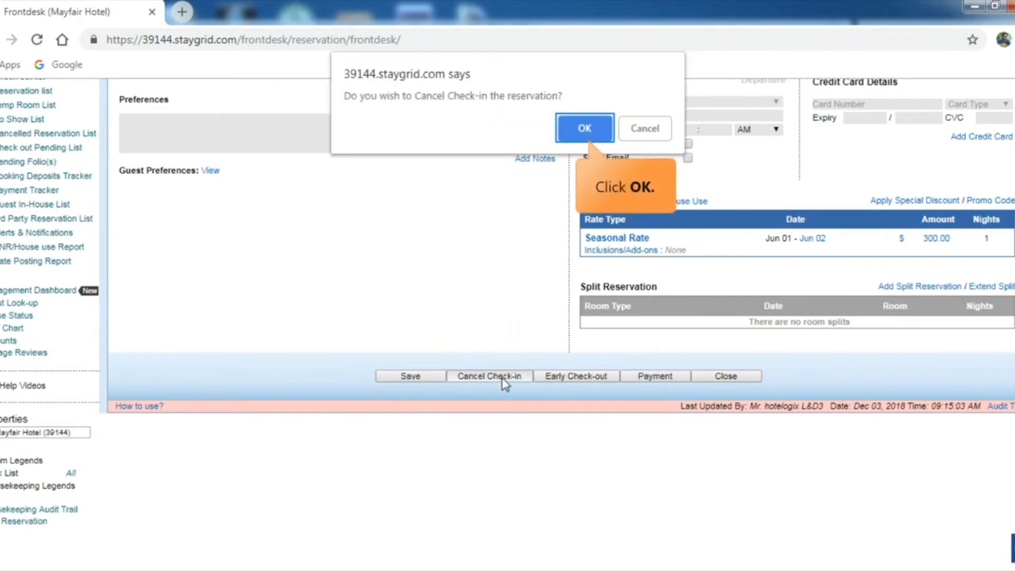
pyautogui.click(583, 128)
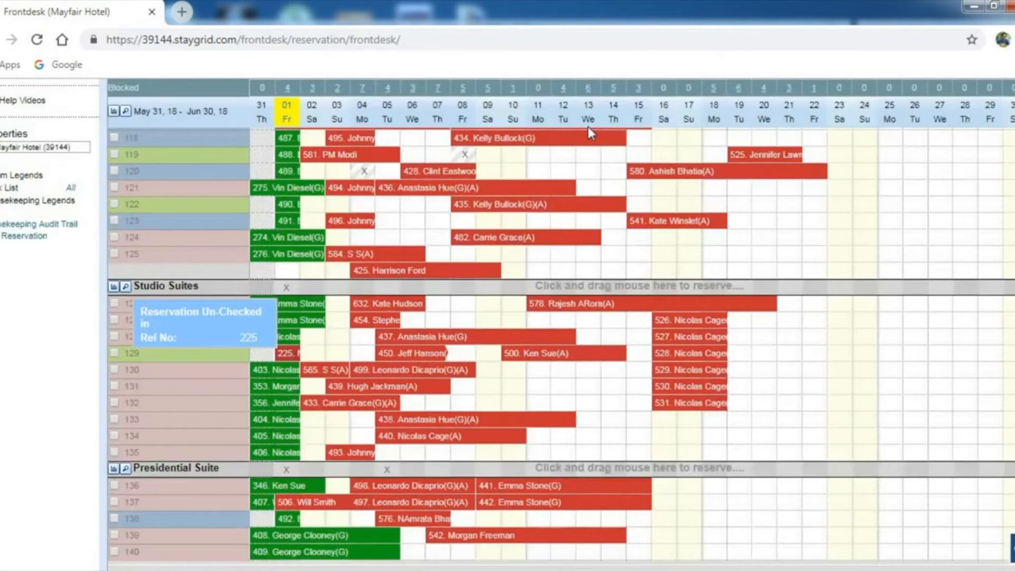